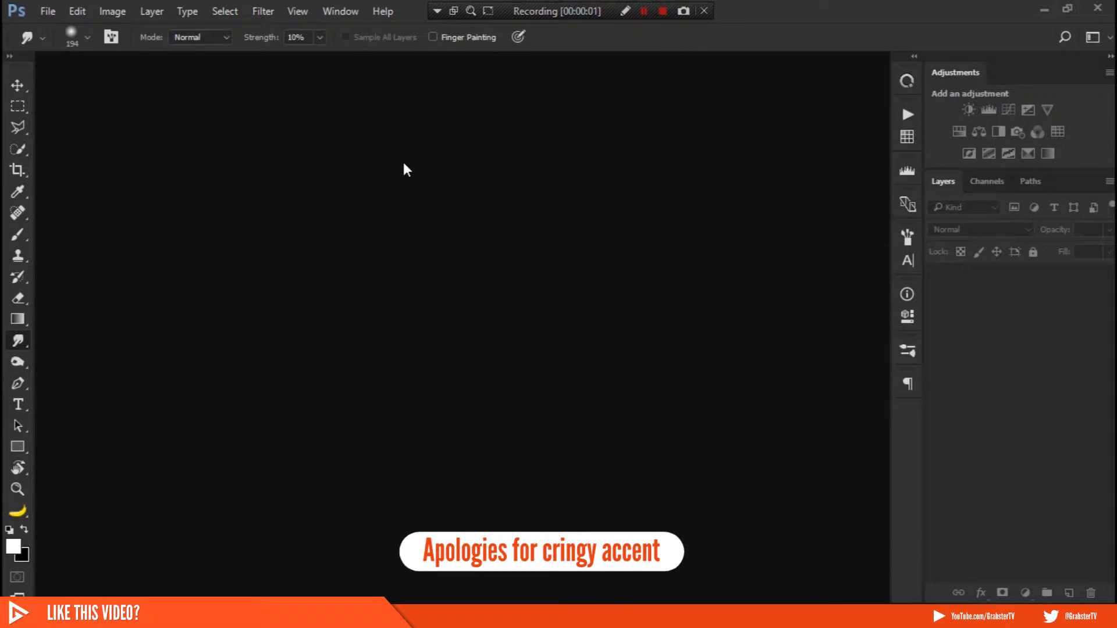
Show the File menu commands in the empty Photoshop workspace.
{"action": "left_click", "coordinate": [47, 11]}
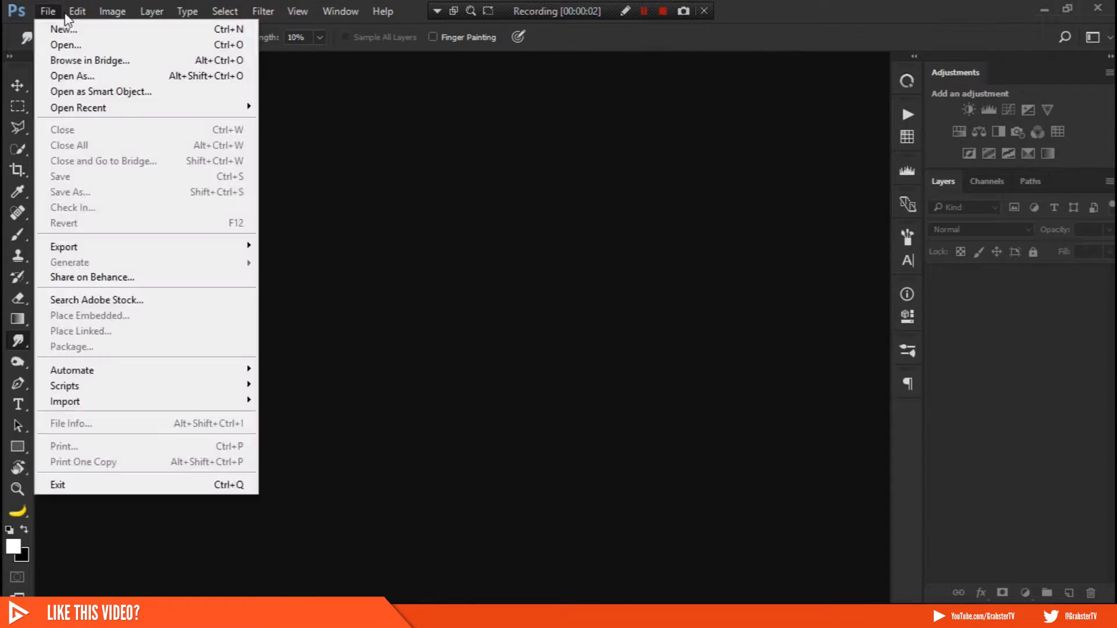
Open person-918801_1920.jpg from the Stock Images folder.
{"action": "left_click", "coordinate": [65, 44]}
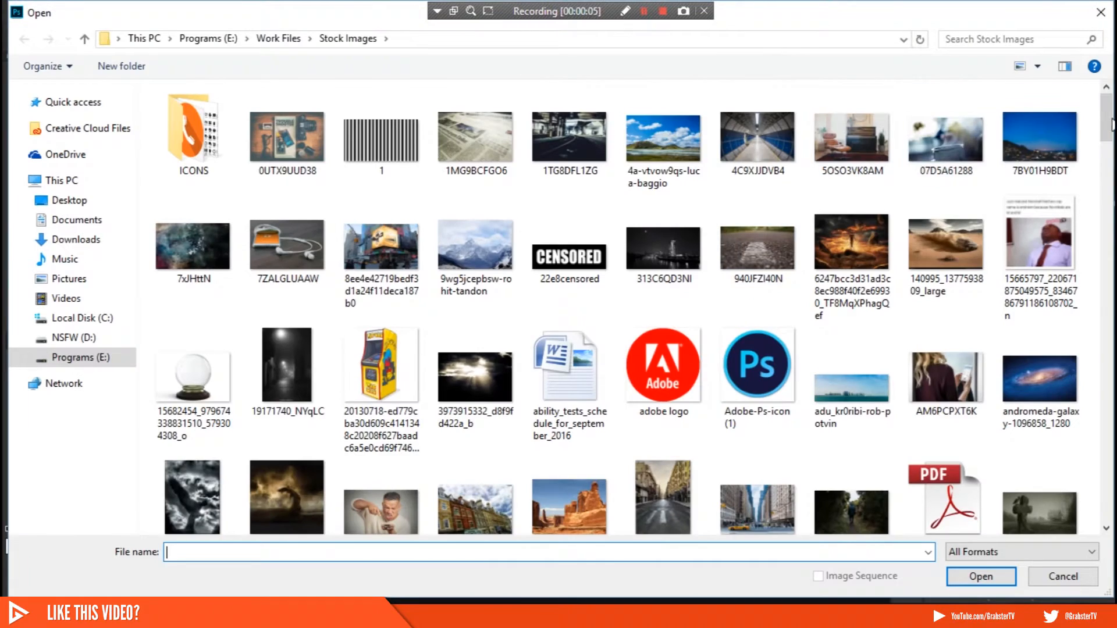
{"action": "scroll", "scroll_direction": "down", "scroll_amount": 3}
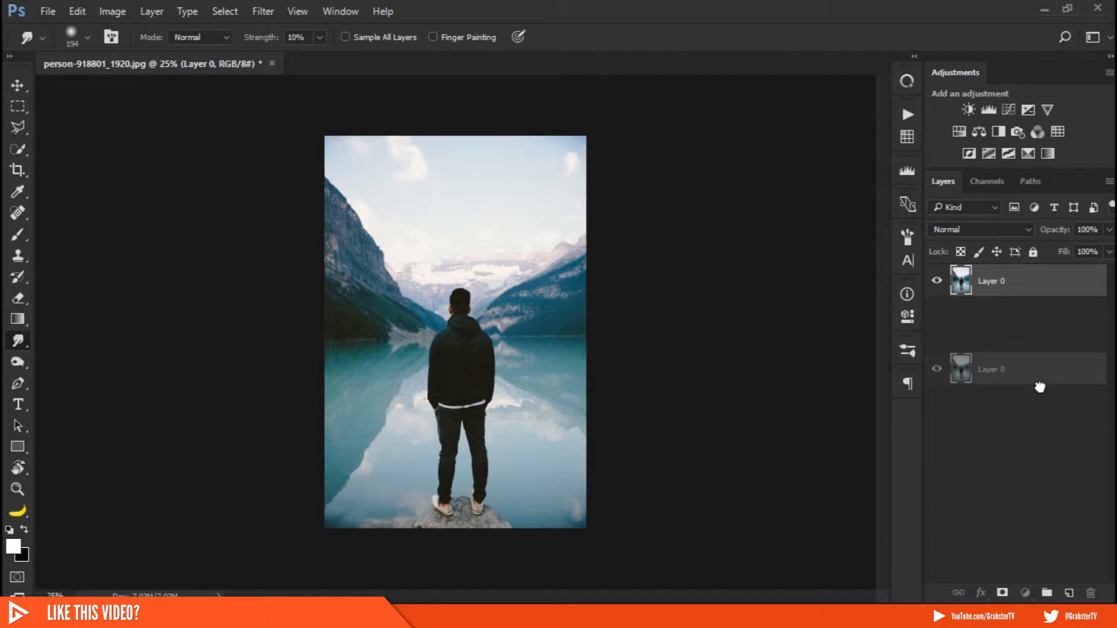
Rename the duplicated photo layers Object and Background.
{"action": "double_click", "coordinate": [990, 312]}
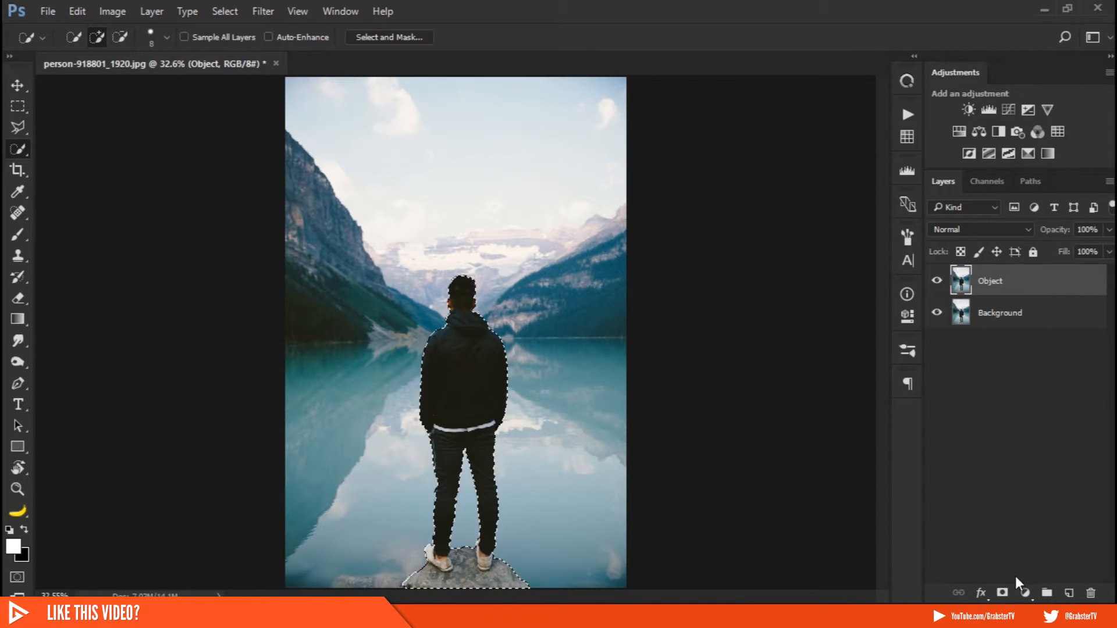
{"action": "mouse_move", "coordinate": [1000, 592]}
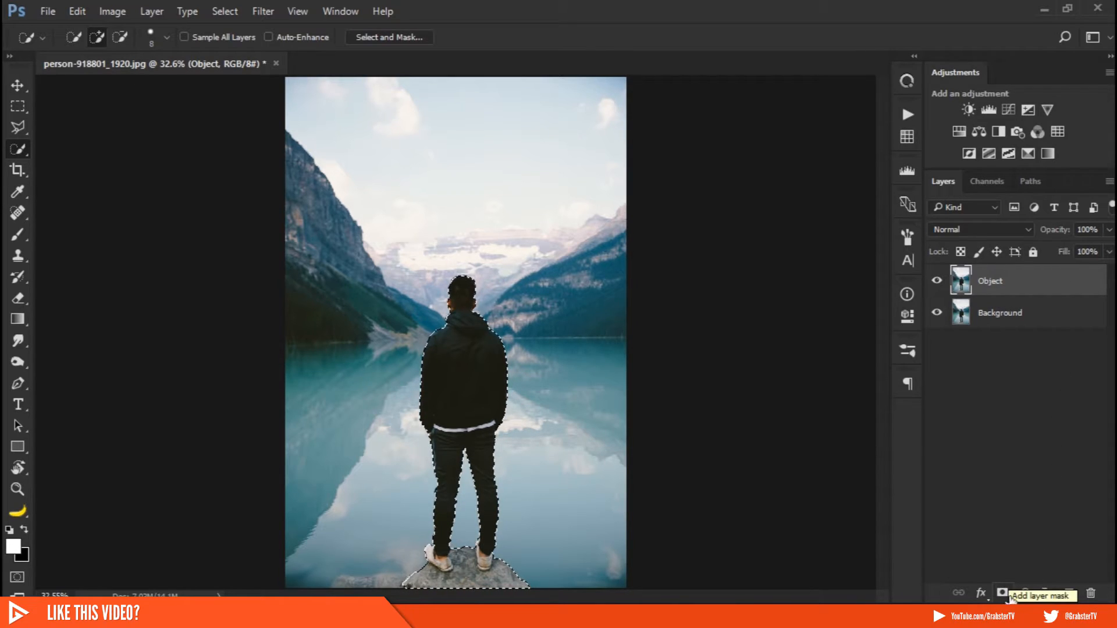
Add a layer mask to Object, check it, and reload the man's selection.
{"action": "left_click", "coordinate": [1000, 593]}
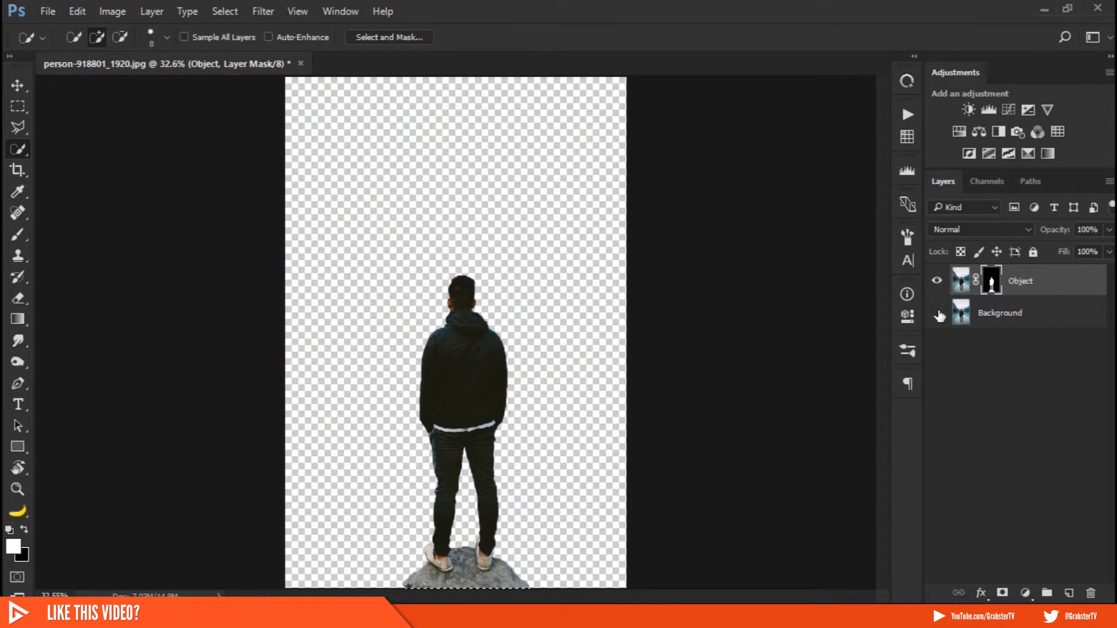
{"action": "left_click", "coordinate": [937, 312]}
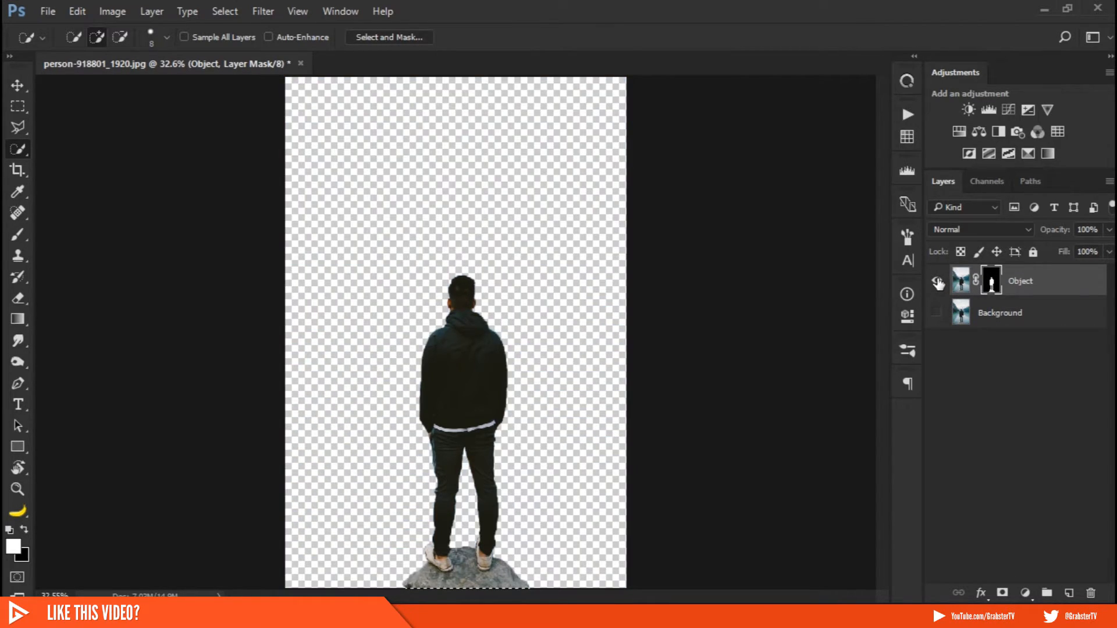
{"action": "left_click", "coordinate": [937, 313]}
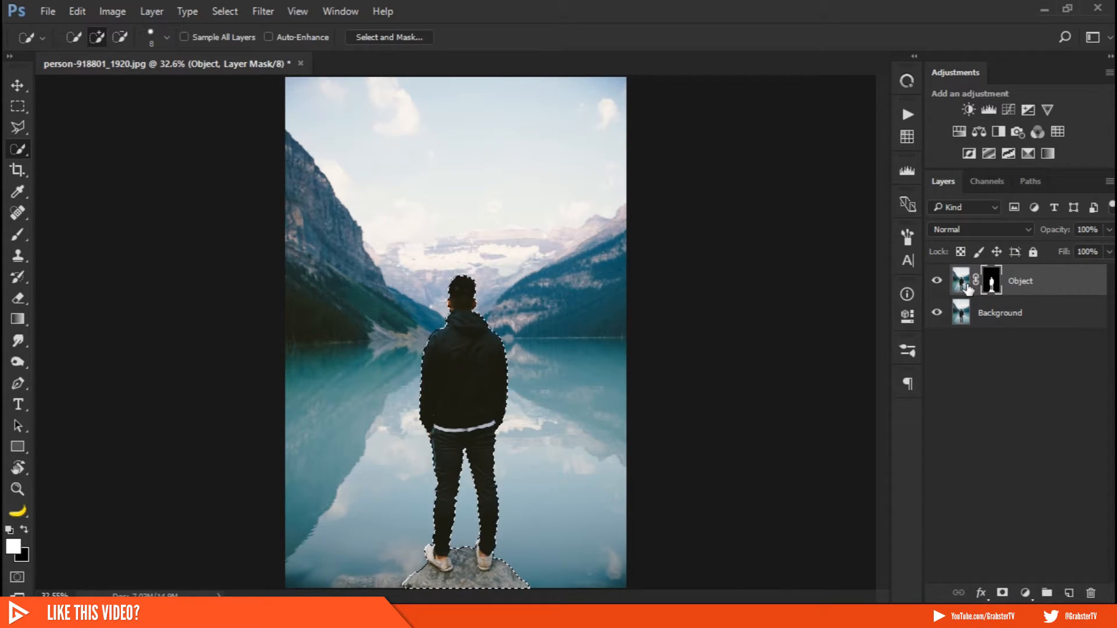
Delete the man's shape from the Background layer, then show Object again.
{"action": "left_click", "coordinate": [999, 311]}
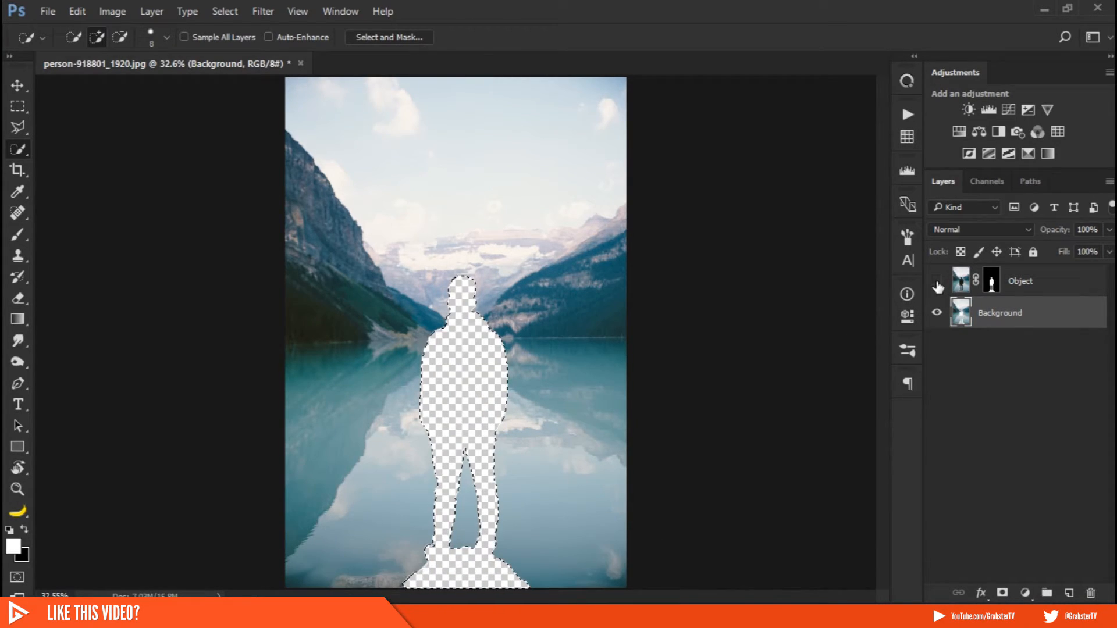
{"action": "left_click", "coordinate": [936, 280]}
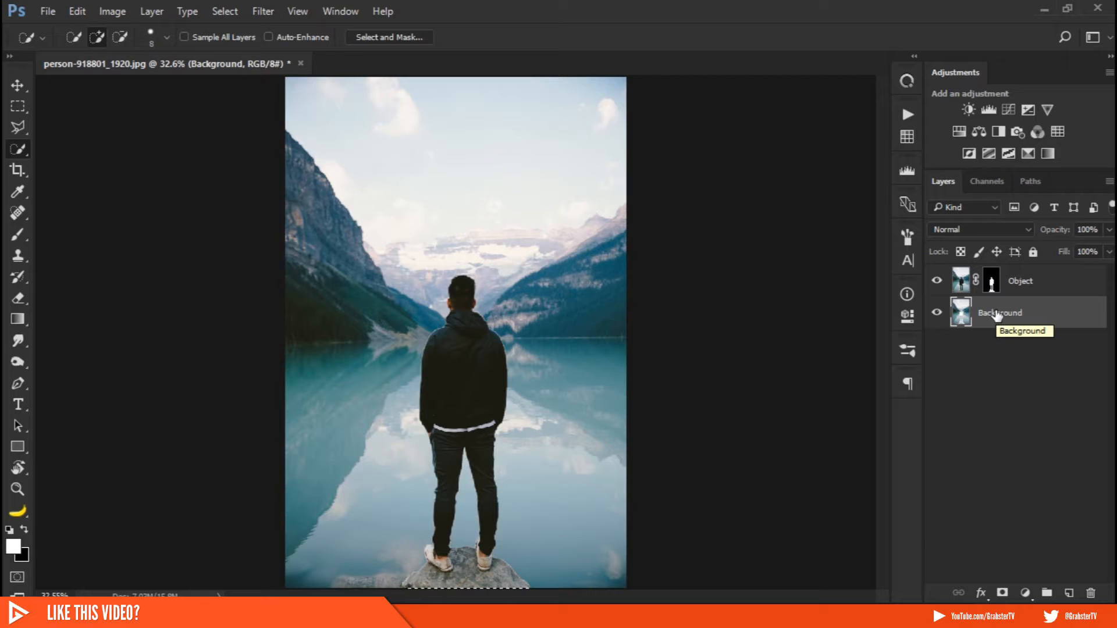
Apply Lens Blur to Background with Hexagon iris, radius 30, noise 0.
{"action": "left_click", "coordinate": [263, 12]}
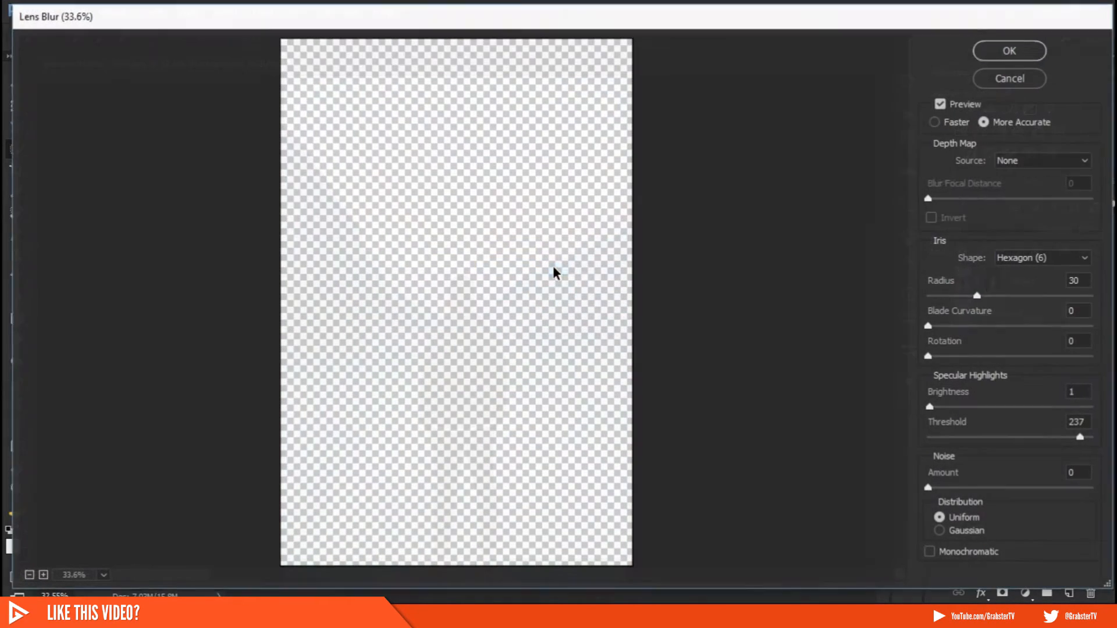
{"action": "left_click", "coordinate": [1042, 257]}
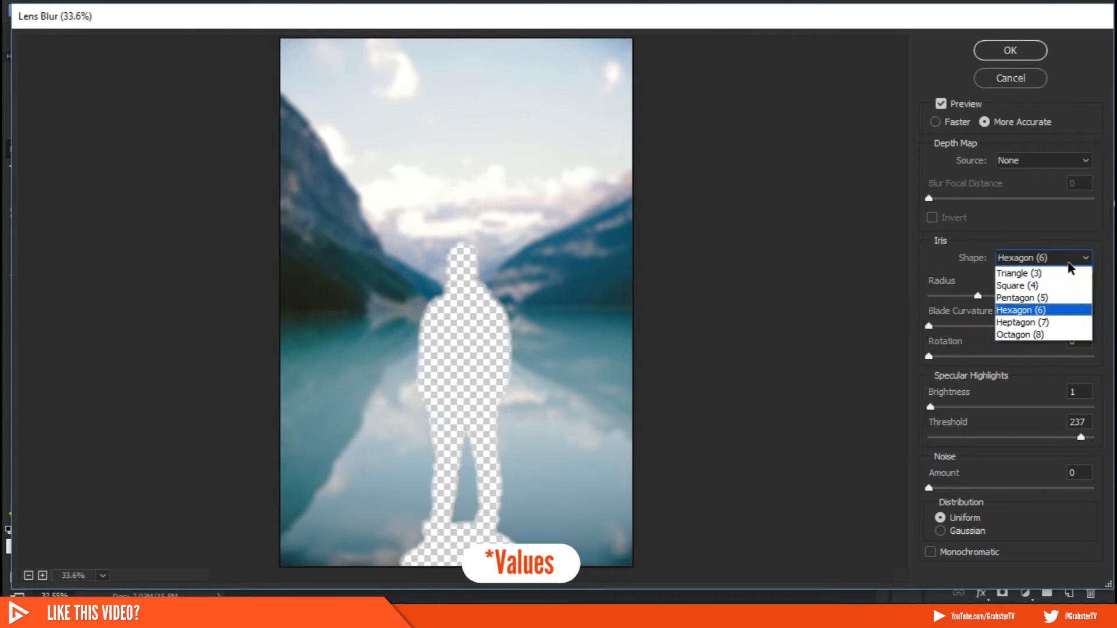
{"action": "left_click", "coordinate": [1021, 309]}
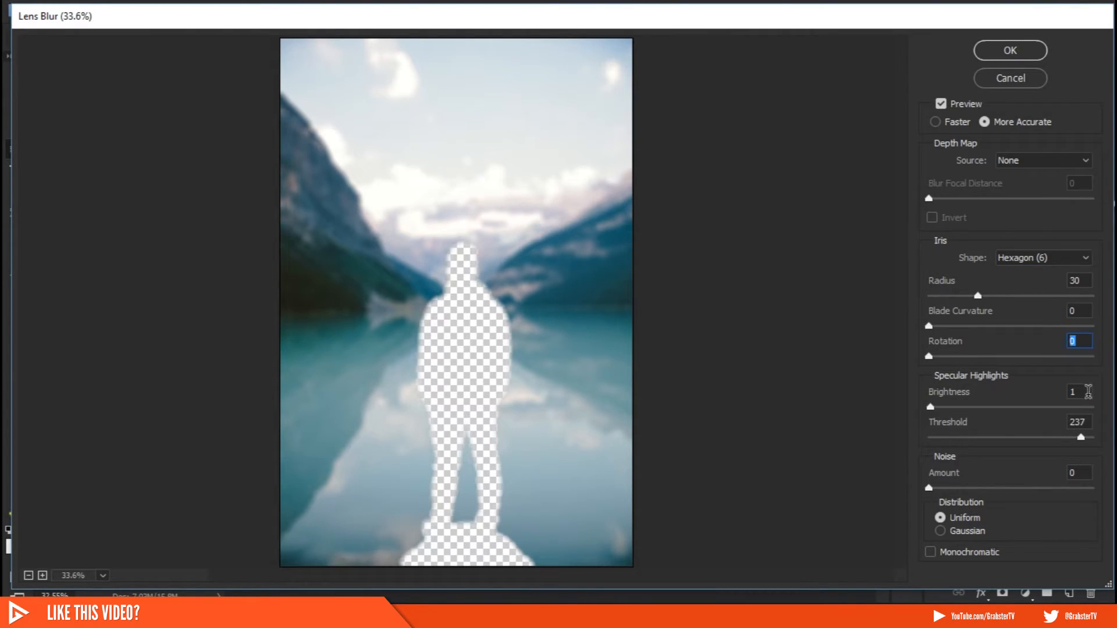
{"action": "left_click", "coordinate": [1078, 472]}
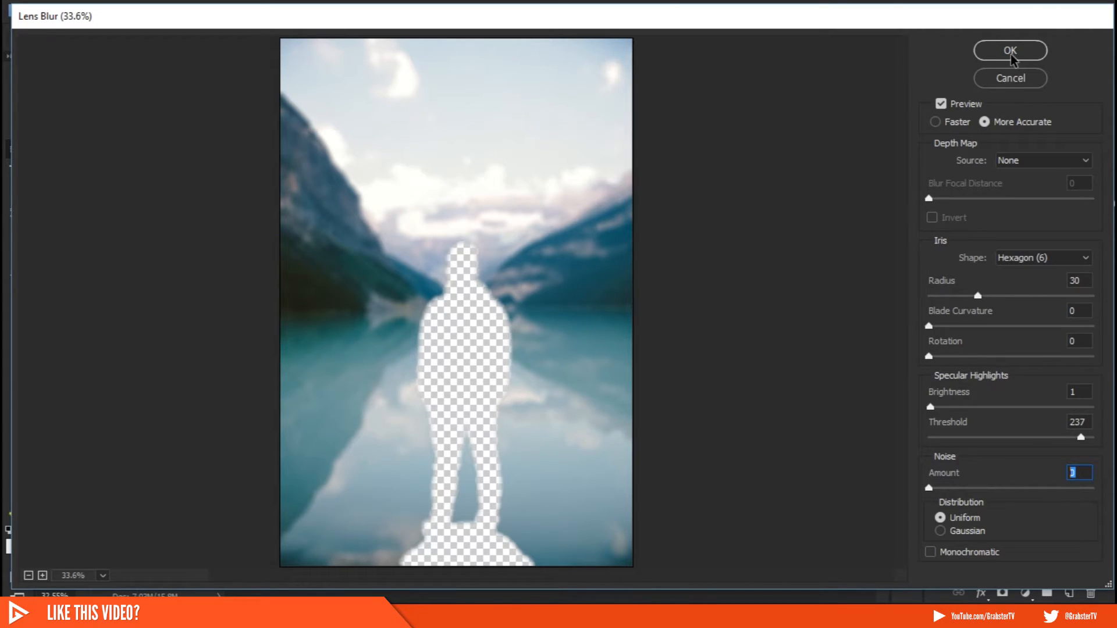
{"action": "left_click", "coordinate": [1009, 50]}
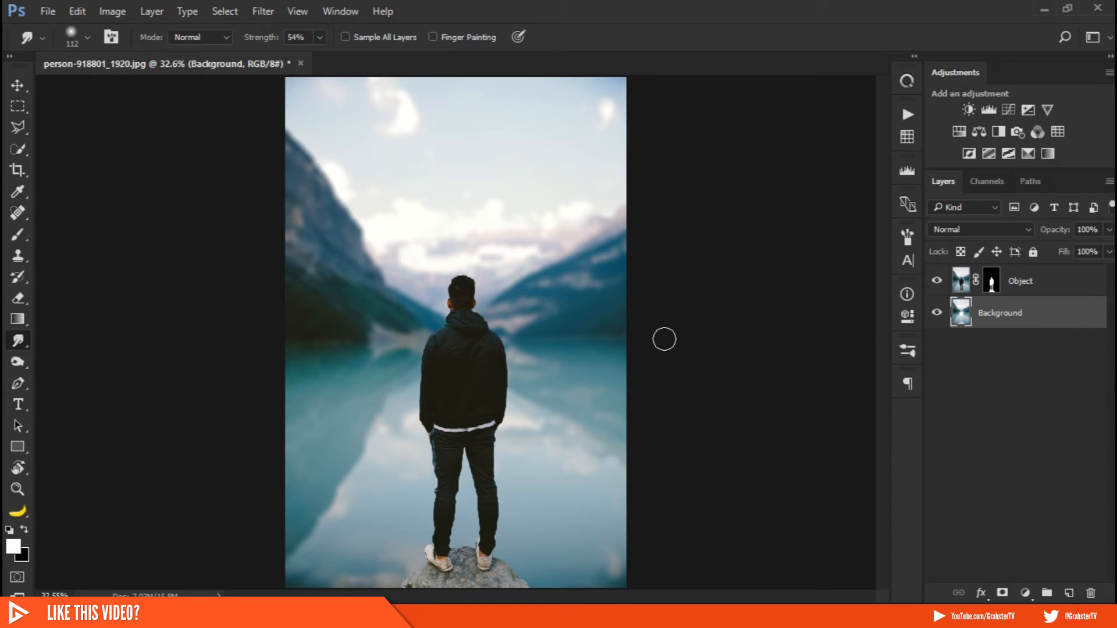
Switch to the Fake Depth Of Field.psd example document.
{"action": "left_click", "coordinate": [415, 63]}
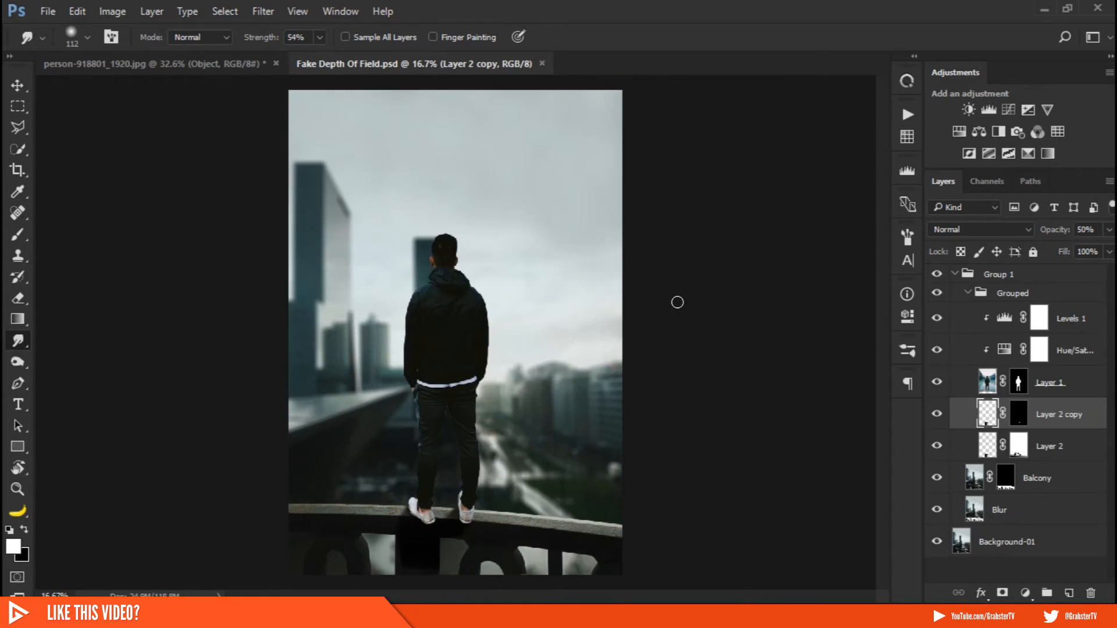